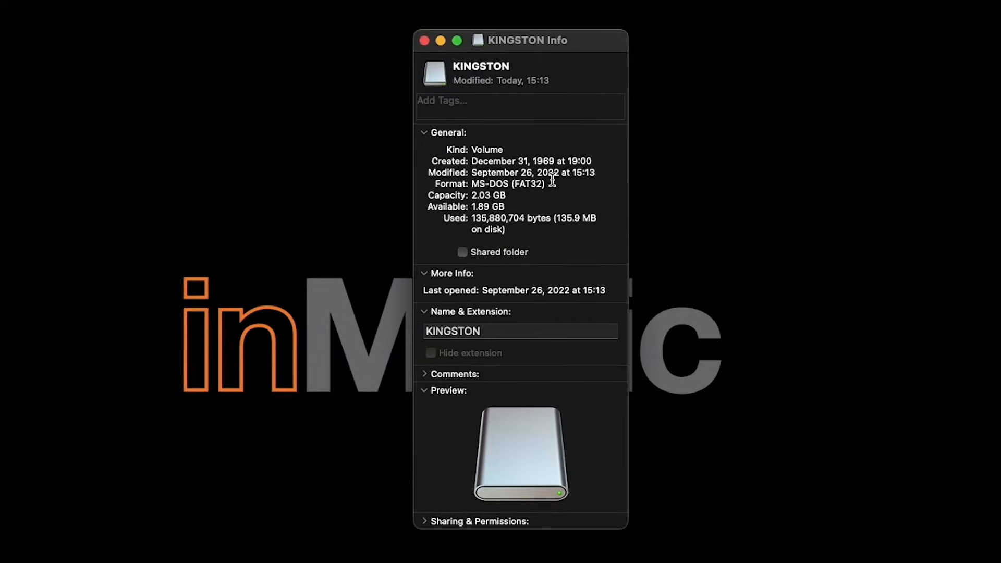
- Select the FAT32 format value and Macintosh HD, then view the empty KINGSTON drive
double_click(506, 184)
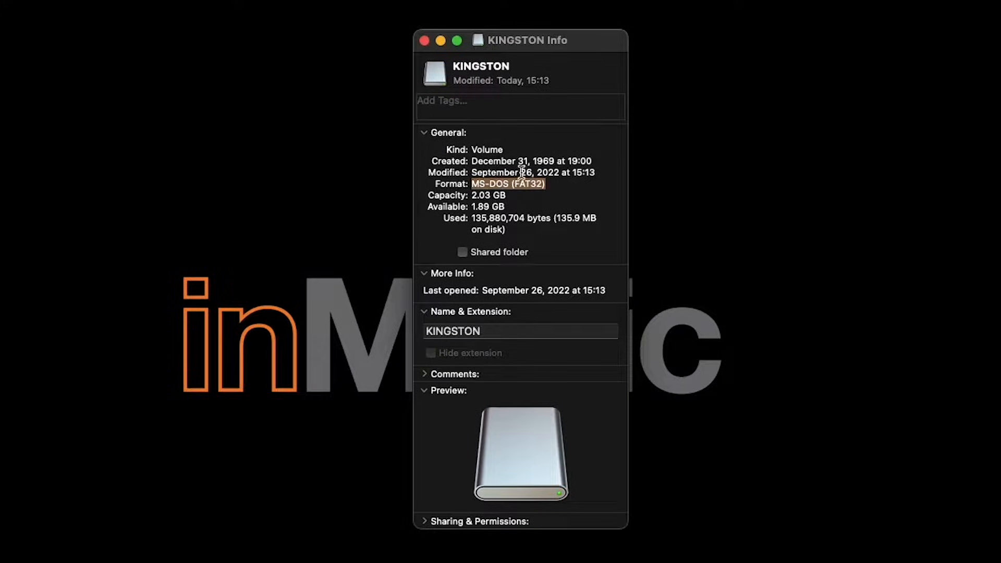
mouse_move(563, 133)
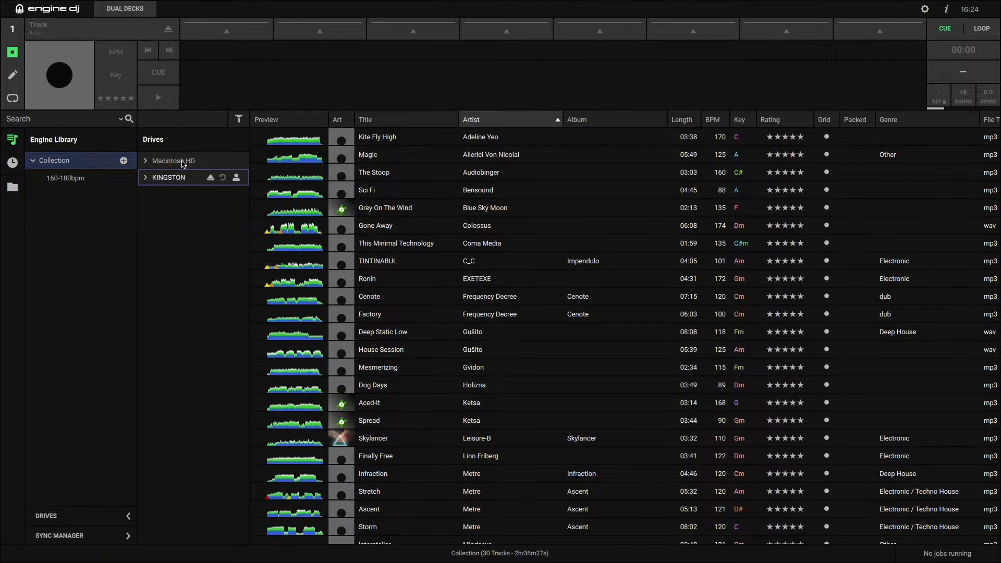
click(173, 160)
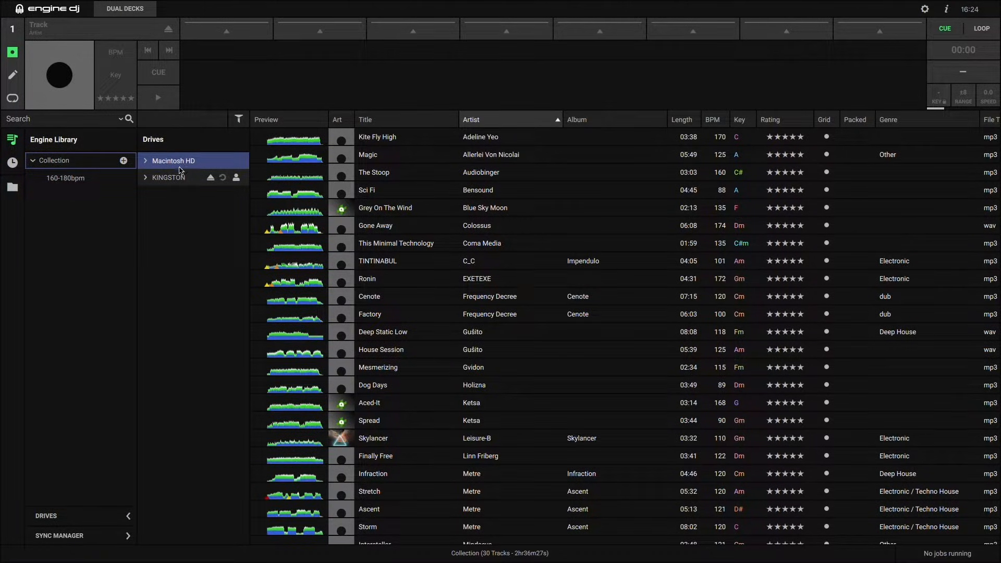
click(168, 177)
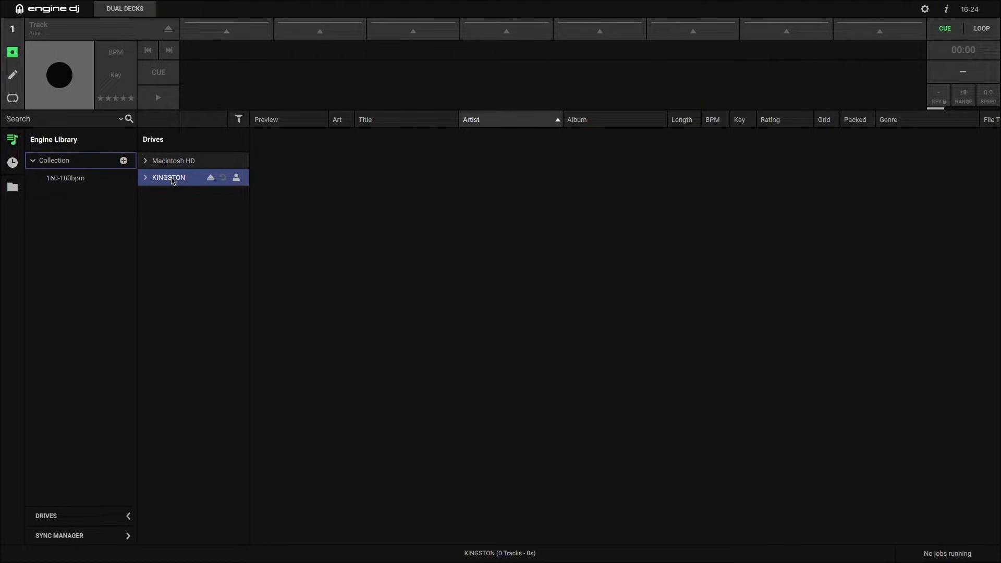
mouse_move(183, 186)
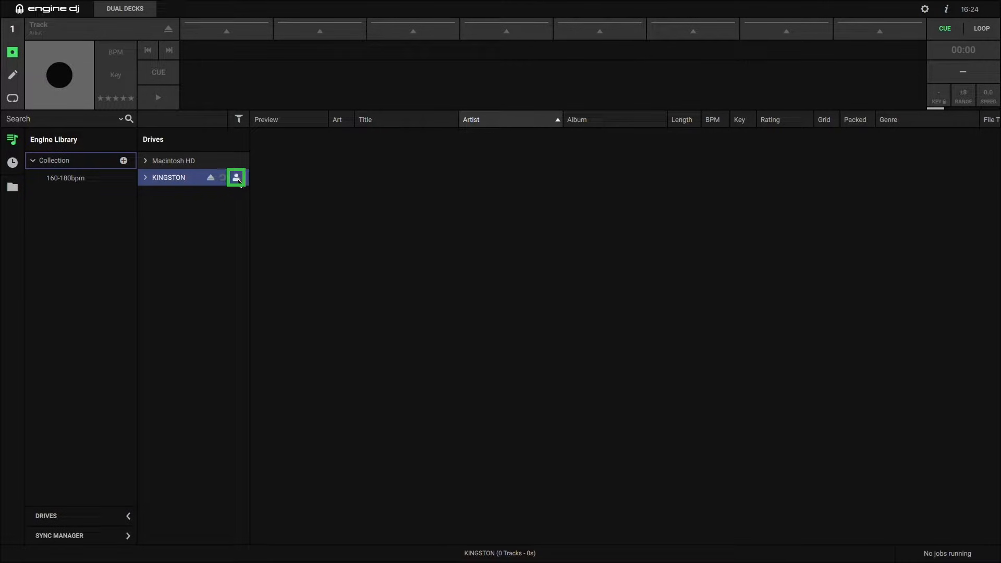
- Adjust the KINGSTON drive's player profile settings and pick a deck colour from the colour wheel
click(236, 177)
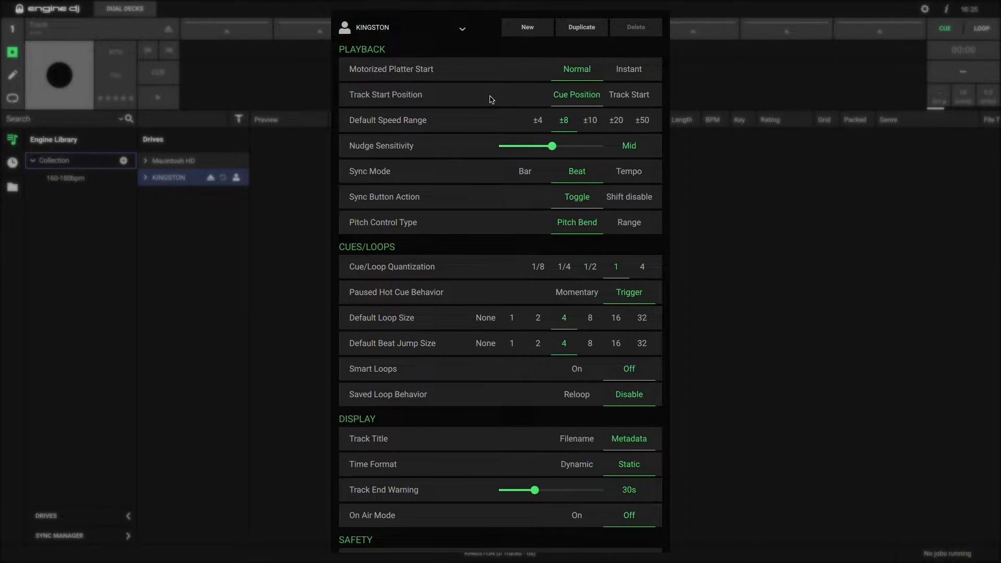
scroll(down, 3)
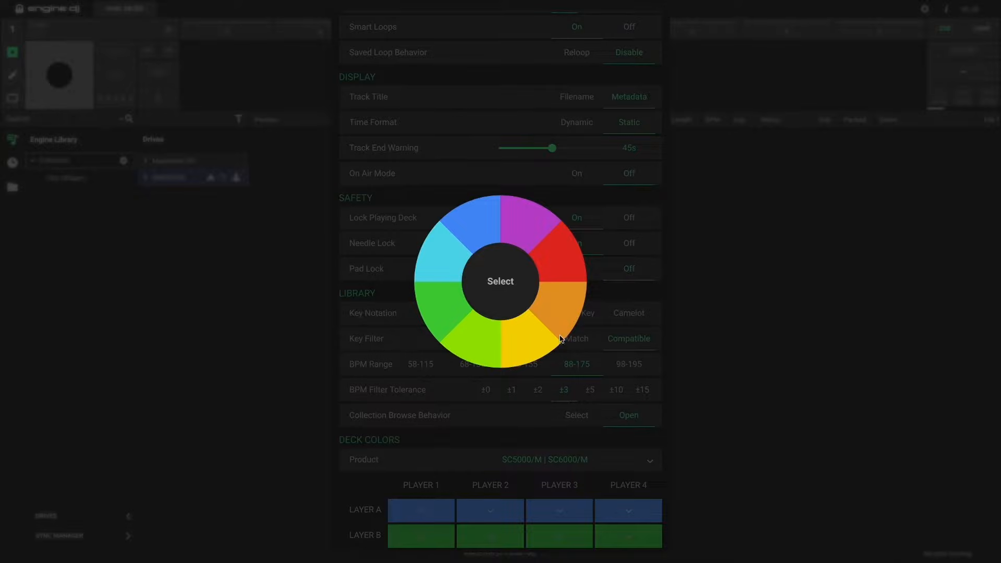
click(561, 313)
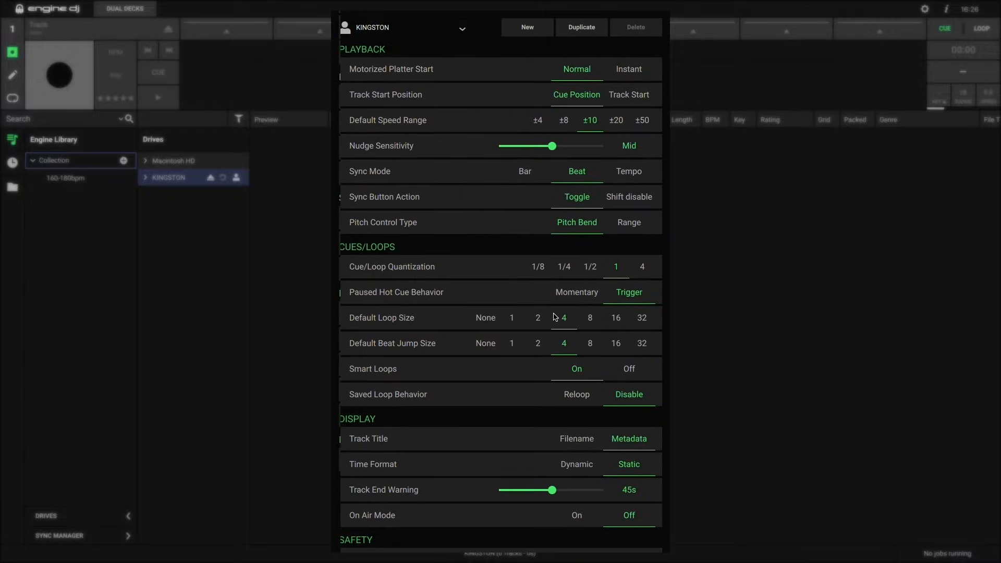
mouse_move(553, 49)
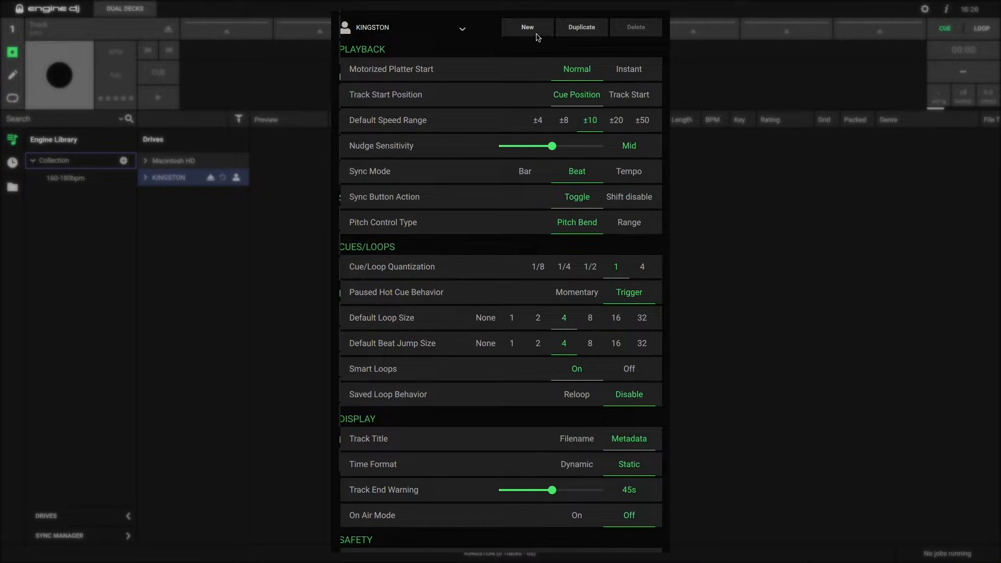
- Create the KINGSTON_2 profile with a red Player 2 deck and a Player 3 colour
click(527, 27)
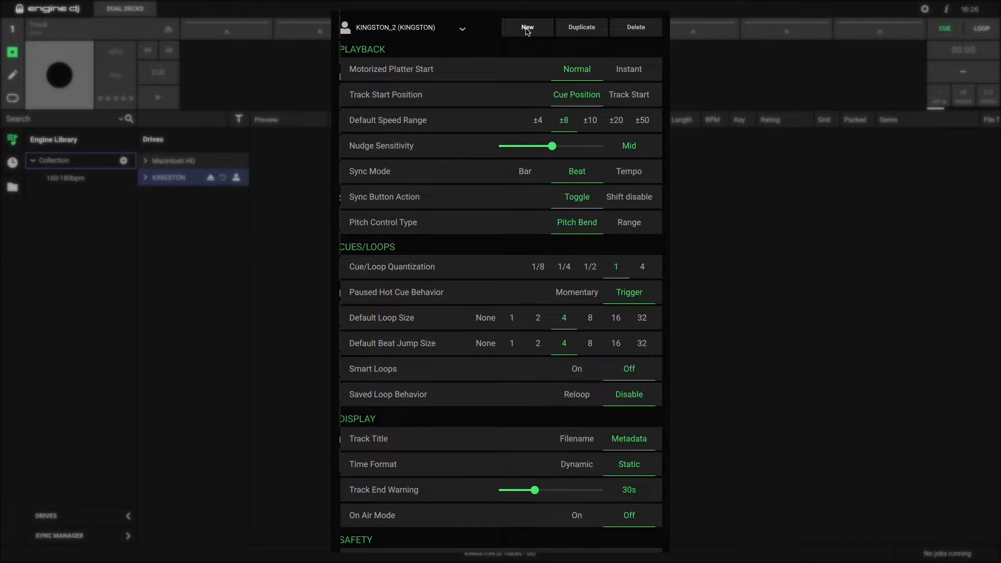
scroll(down, 3)
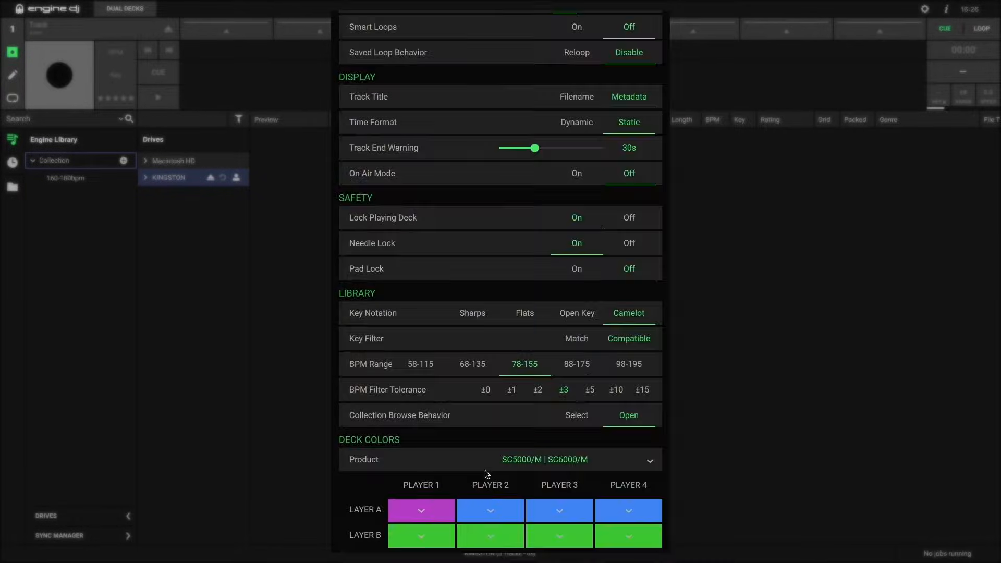
click(489, 509)
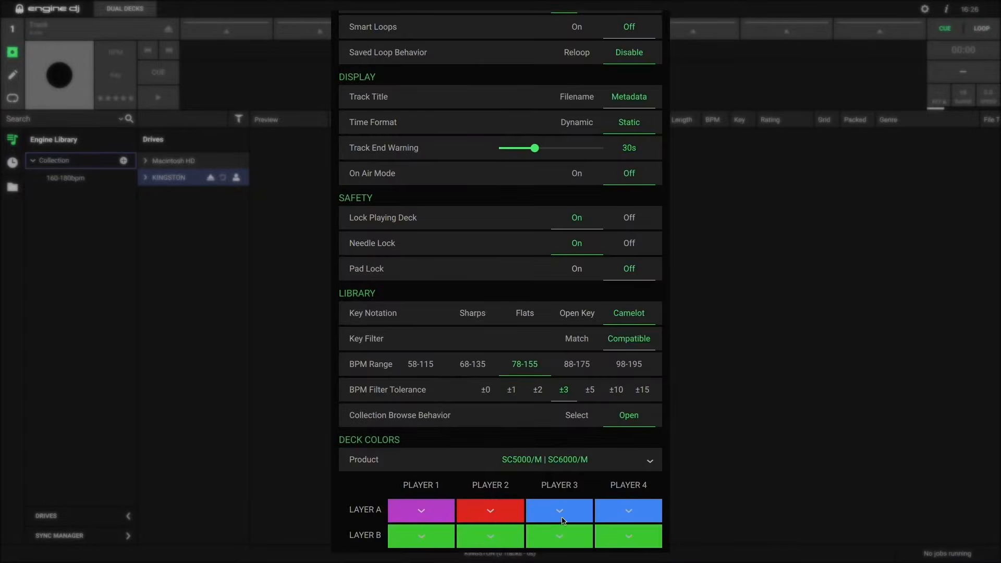
click(558, 510)
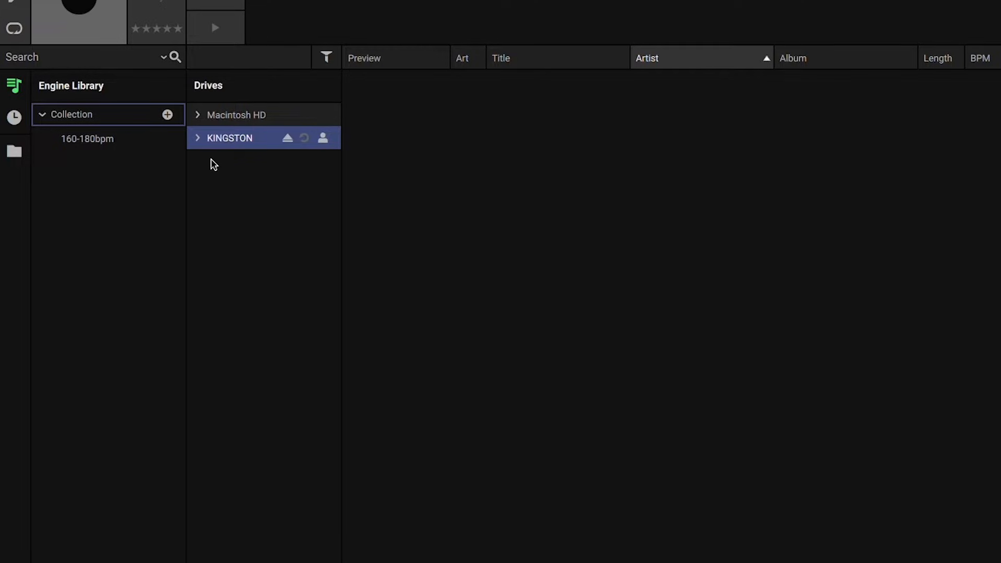
- Drag TINTINABUL from the Engine Library Collection into the KINGSTON Collection and check its playlists
click(198, 140)
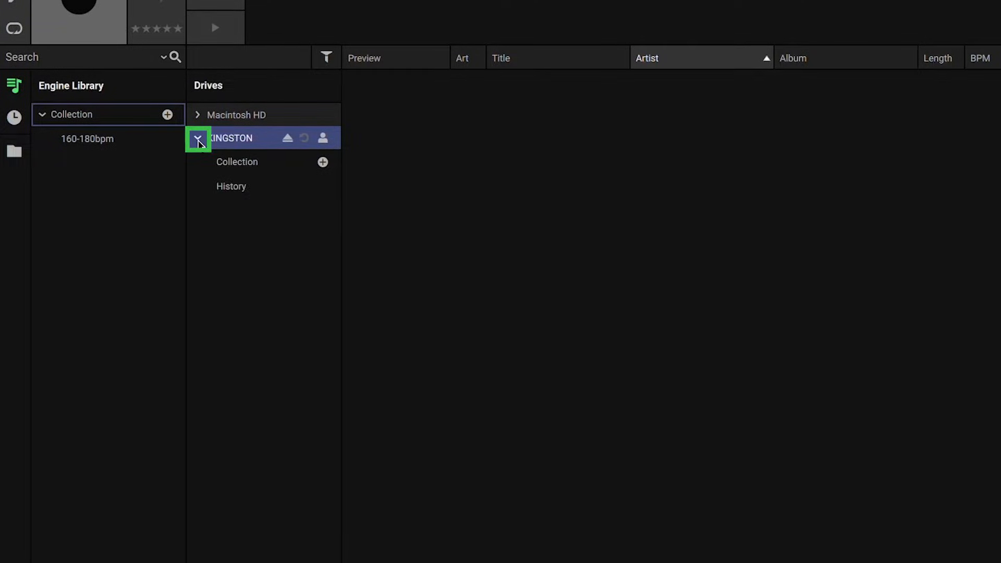
click(255, 162)
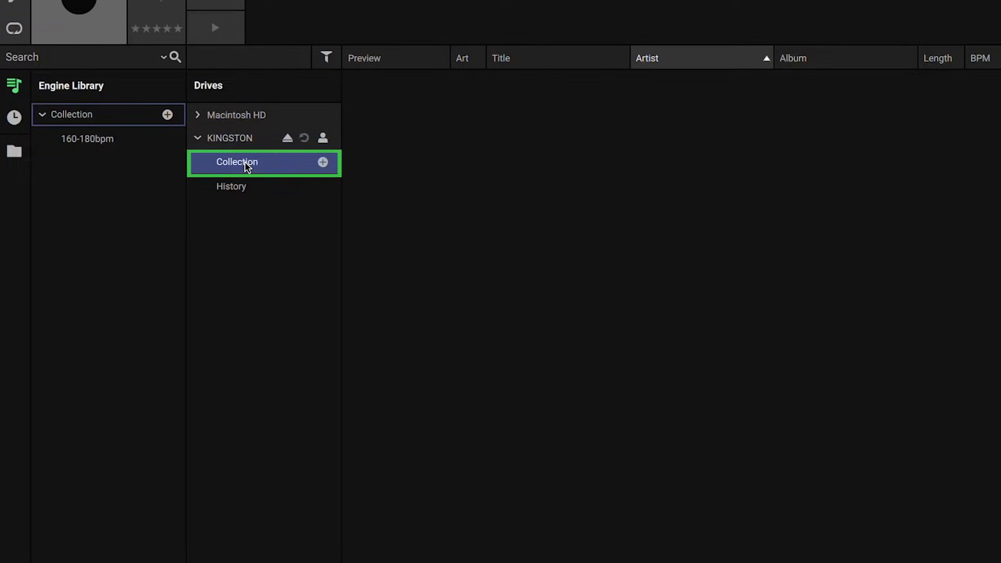
click(236, 161)
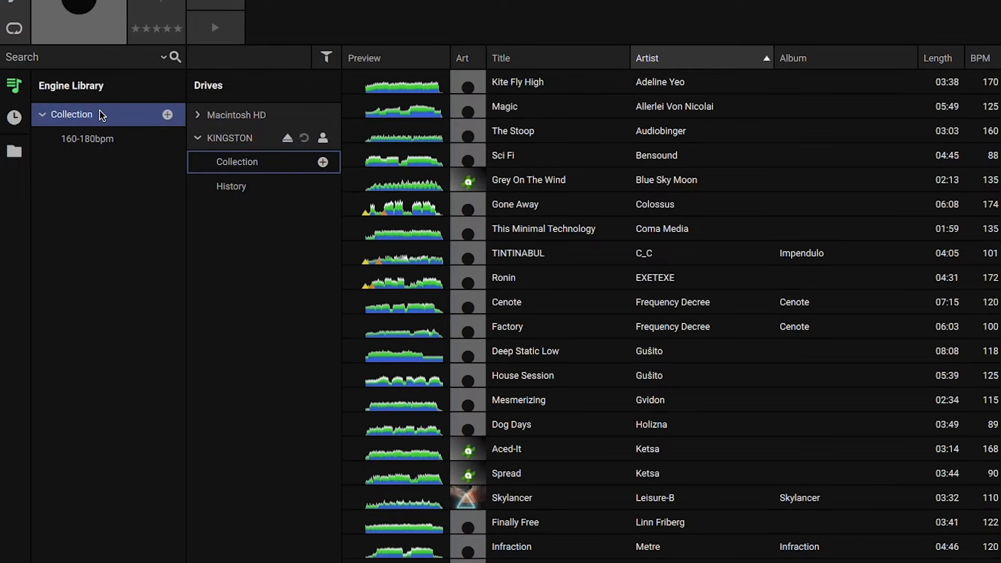
mouse_move(540, 277)
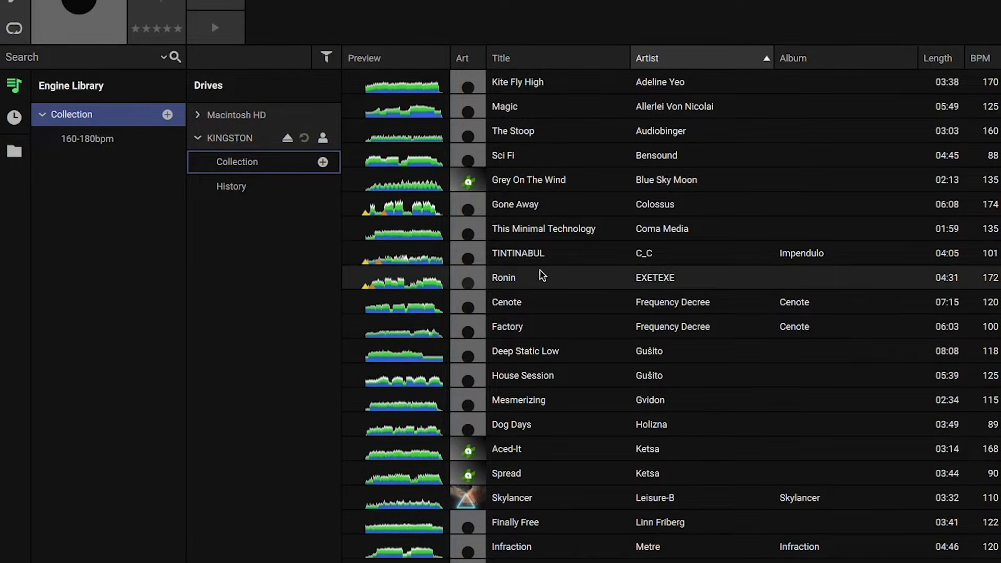
click(517, 253)
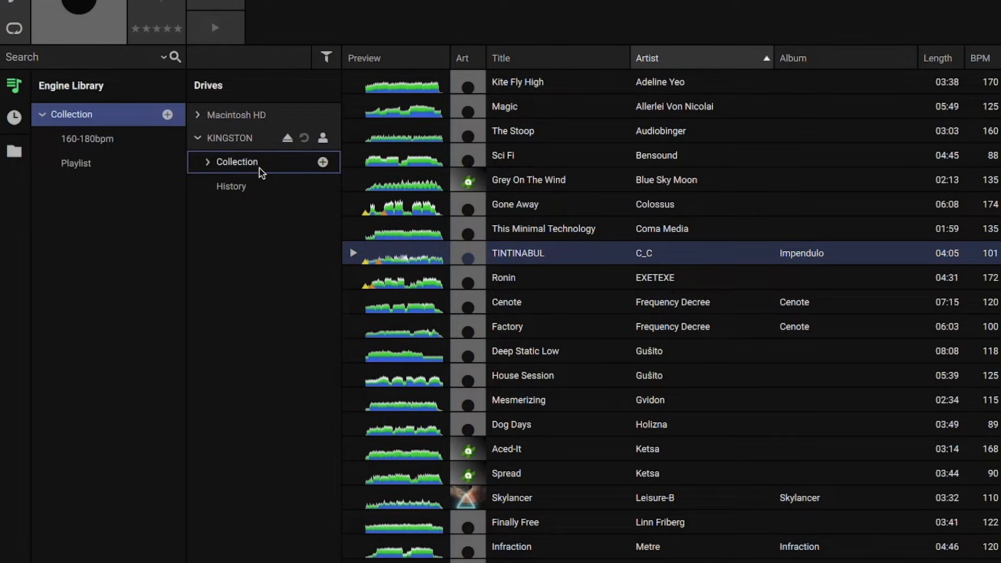
click(237, 162)
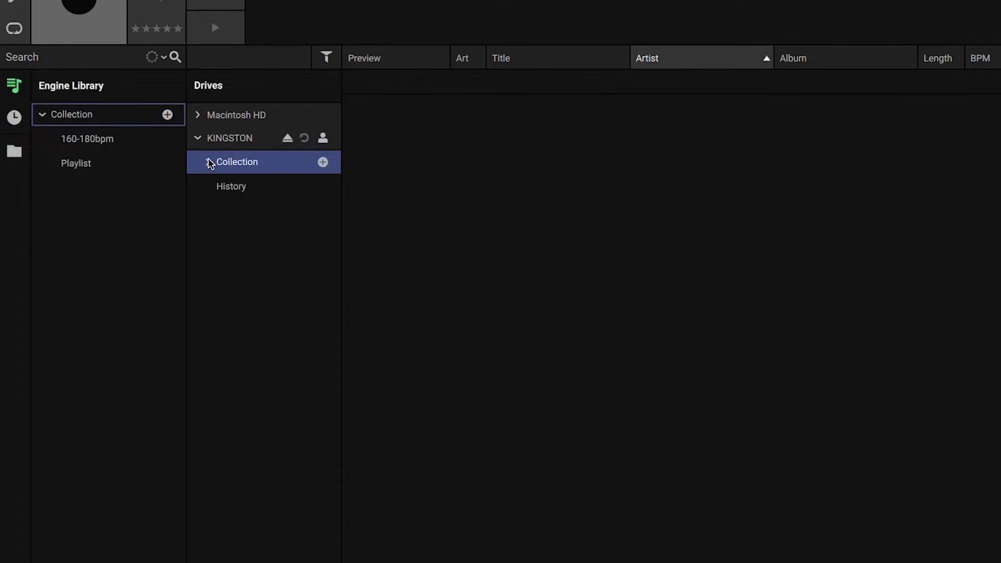
click(198, 162)
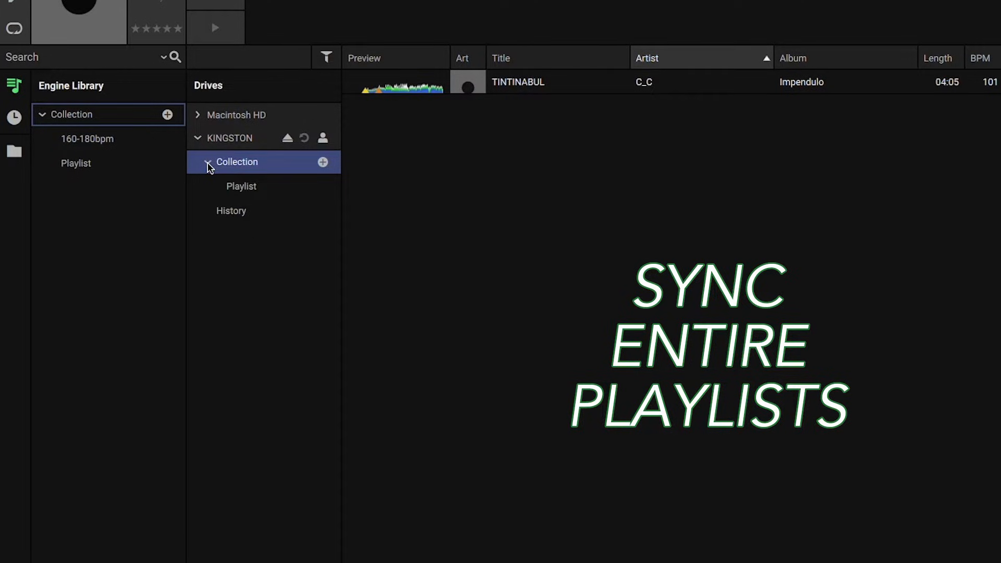
click(207, 161)
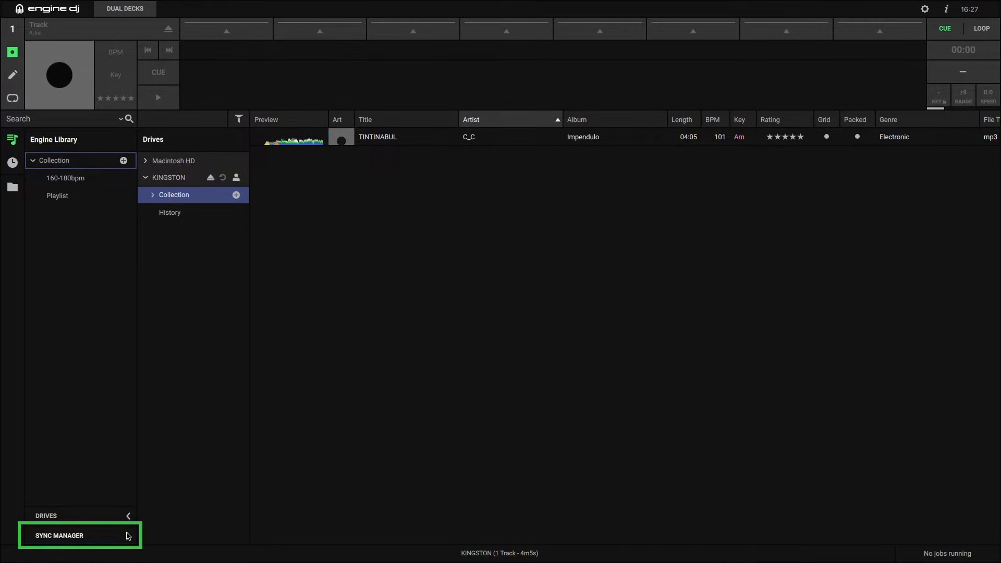
- Tick the 160-180bpm playlist in Sync Manager and export it to the KINGSTON drive
click(59, 535)
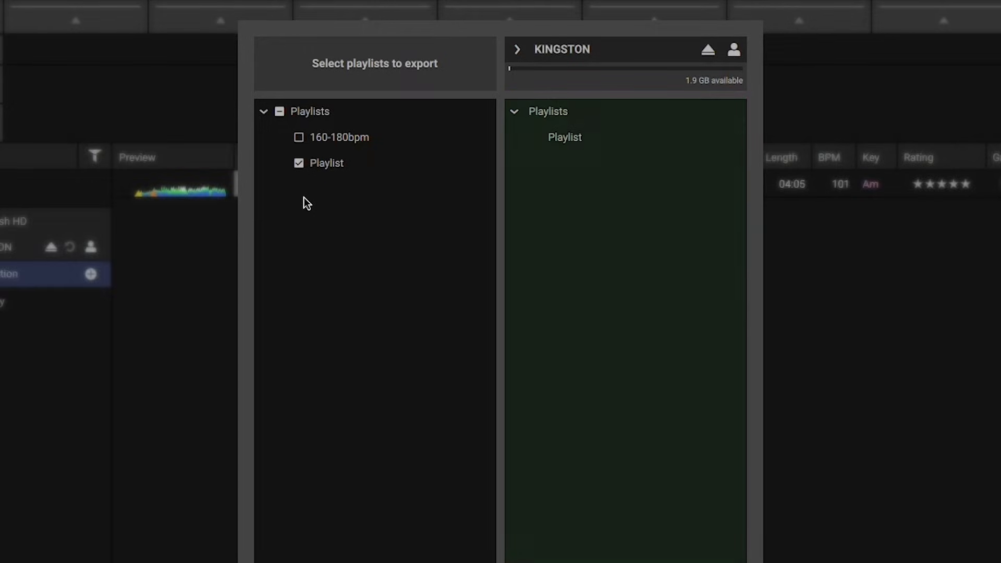
mouse_move(307, 164)
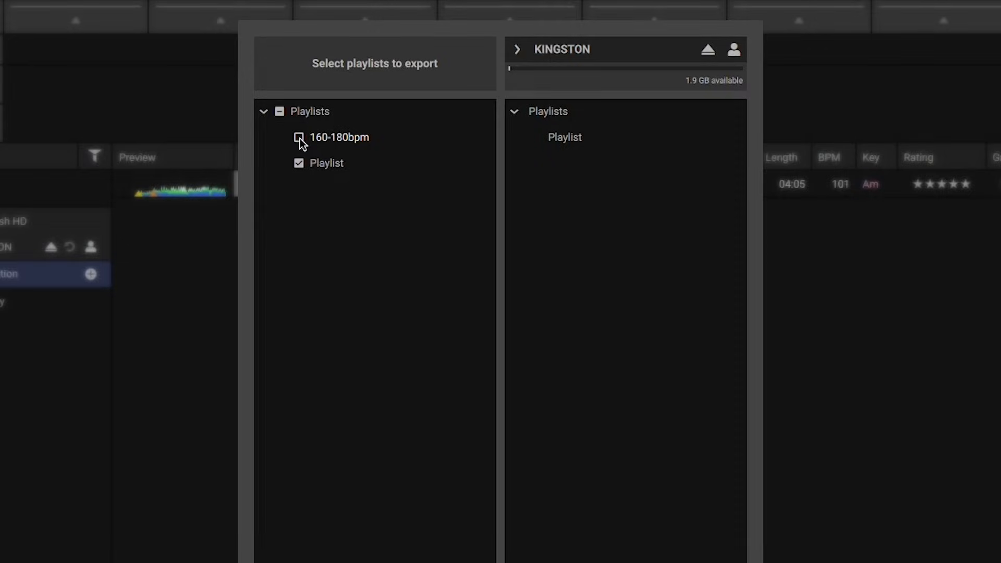
click(299, 140)
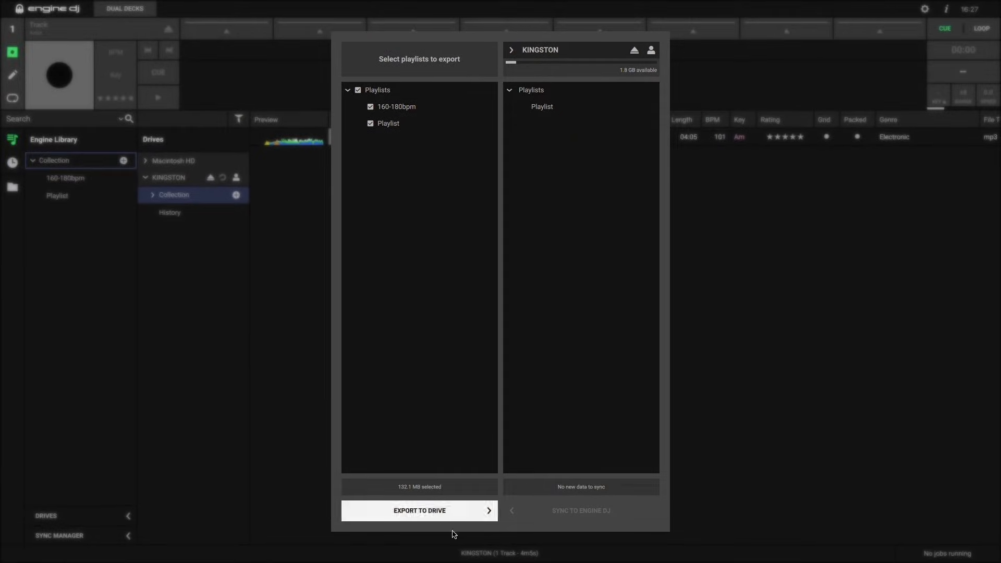
click(418, 510)
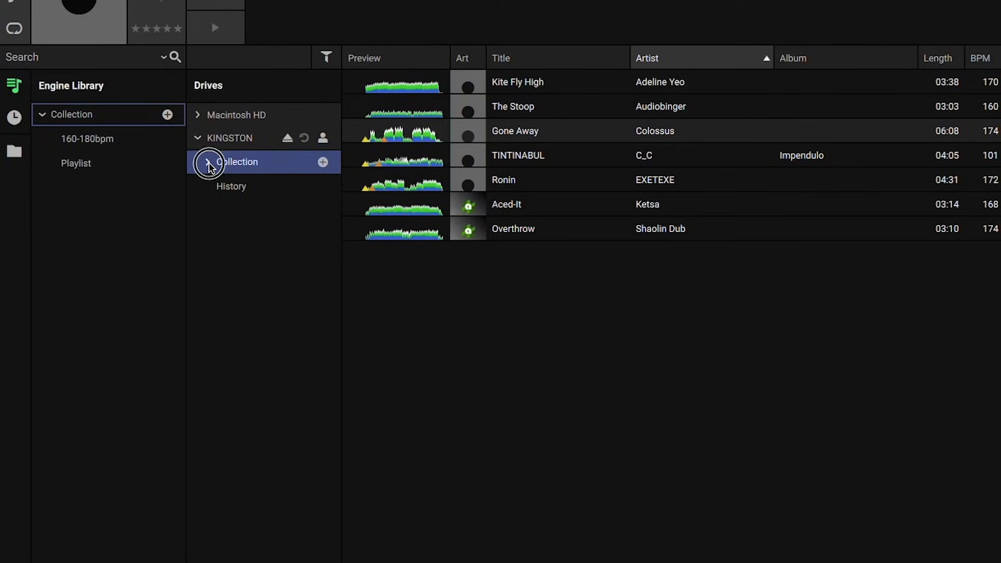
- Expand the KINGSTON Collection to reveal its synced playlists
click(207, 161)
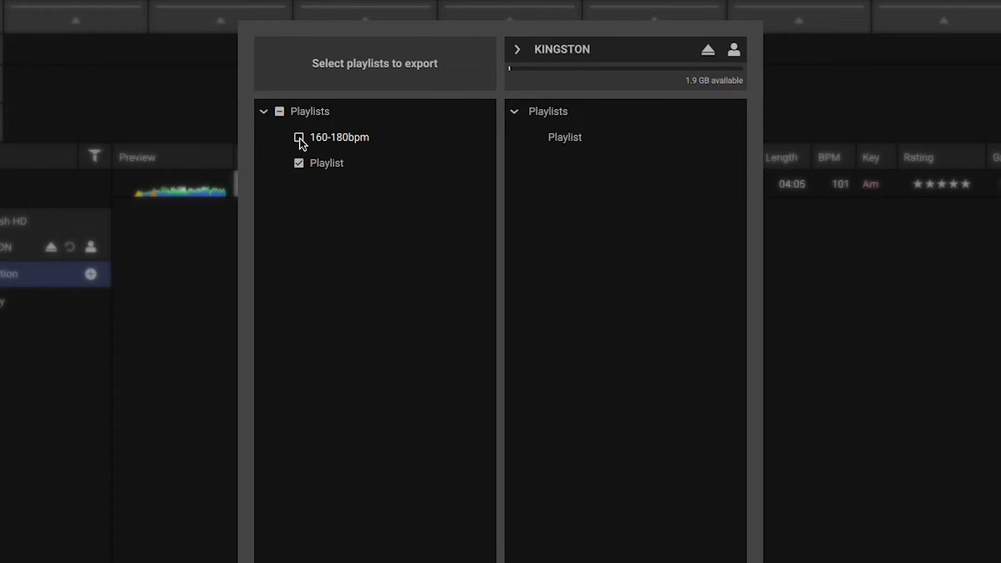
click(299, 139)
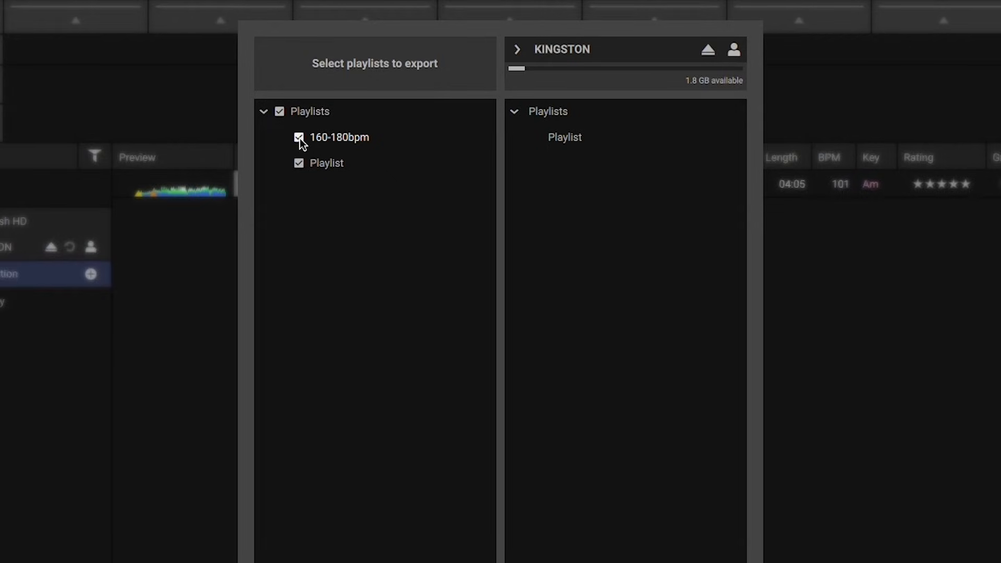
click(298, 137)
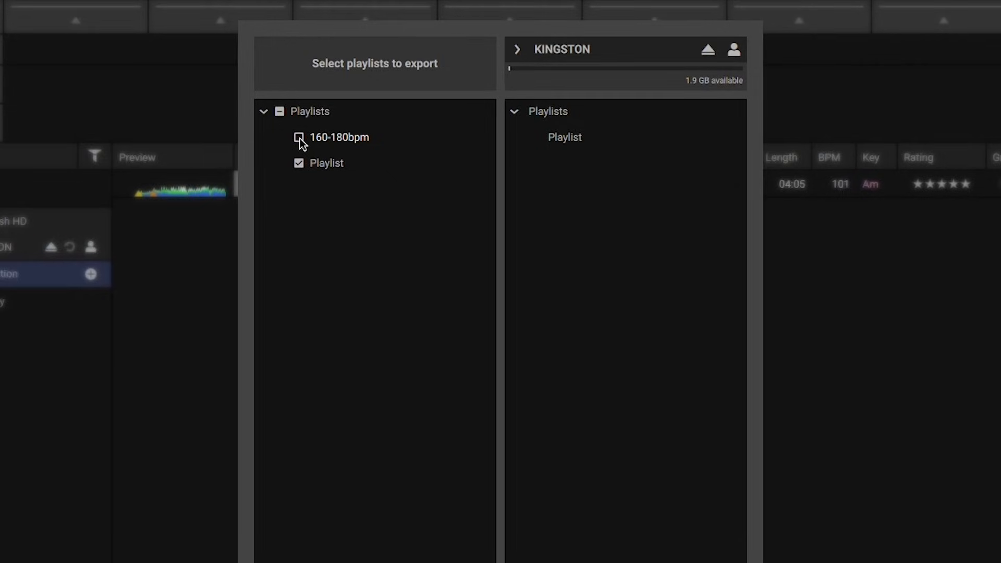